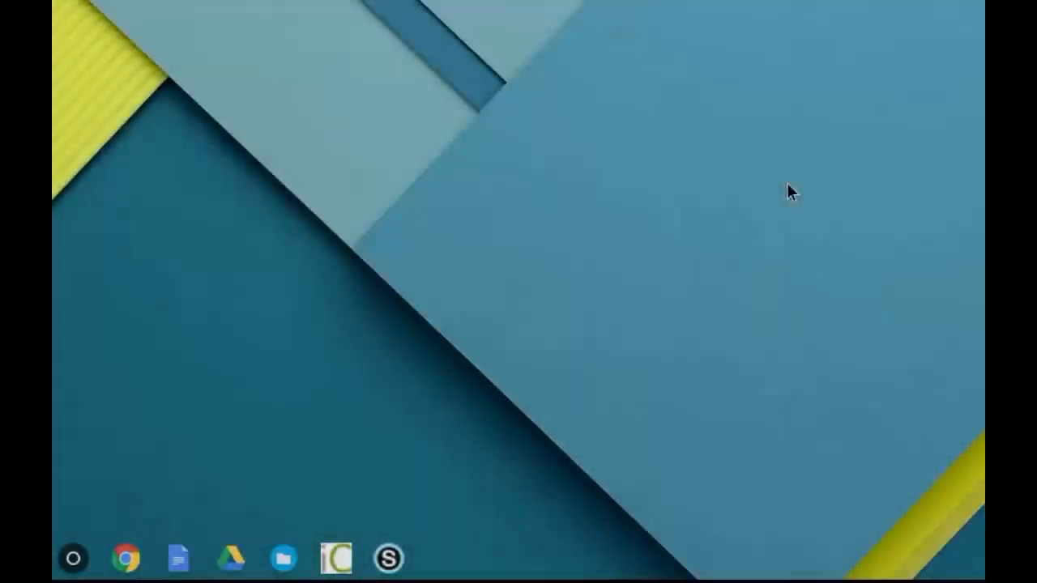
Launch Chrome and go to google.com
click(124, 557)
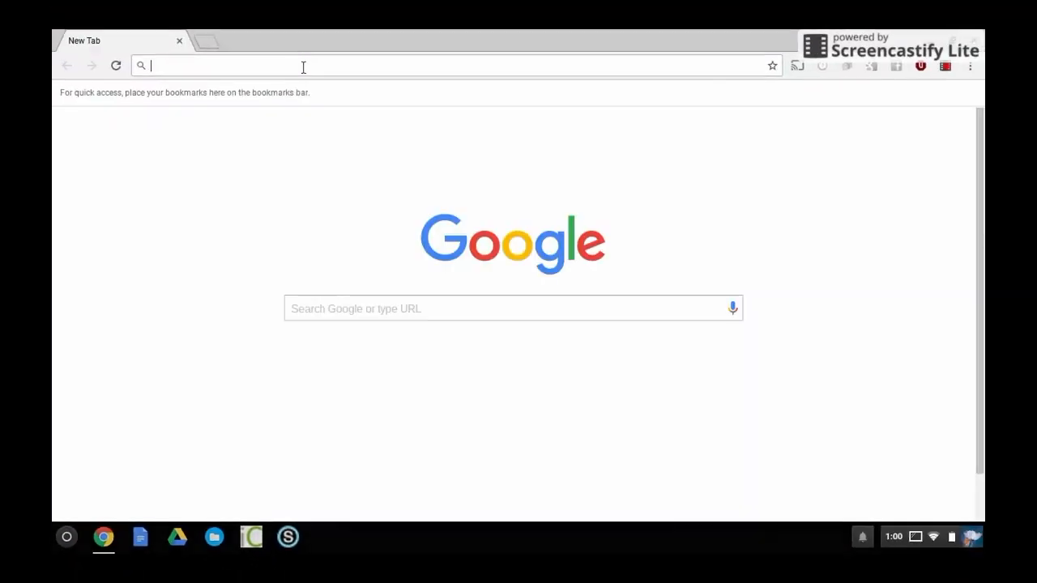
text(google.com)
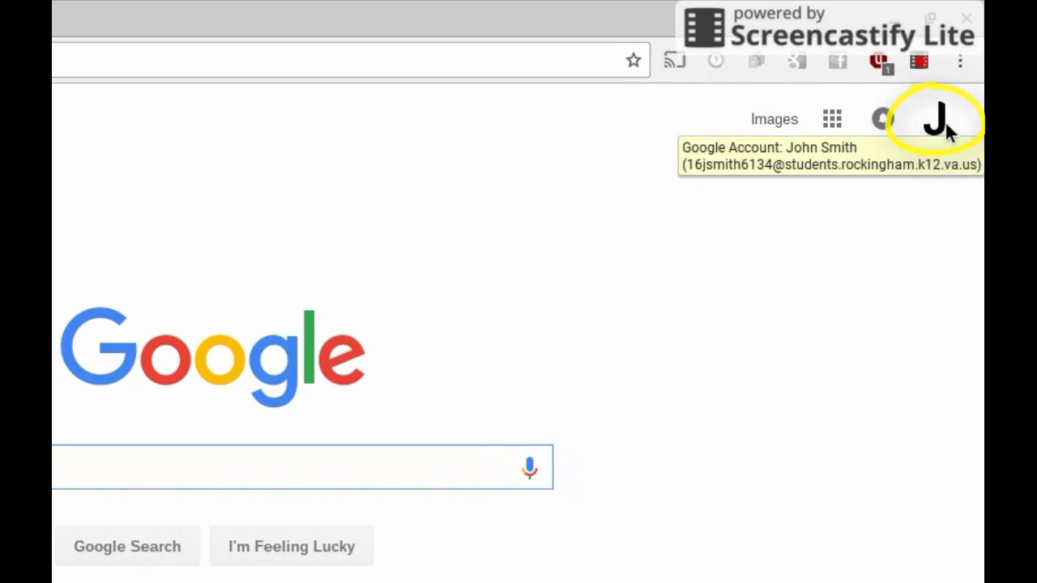
Show the account panel with the letter J avatar and start changing the picture
click(937, 118)
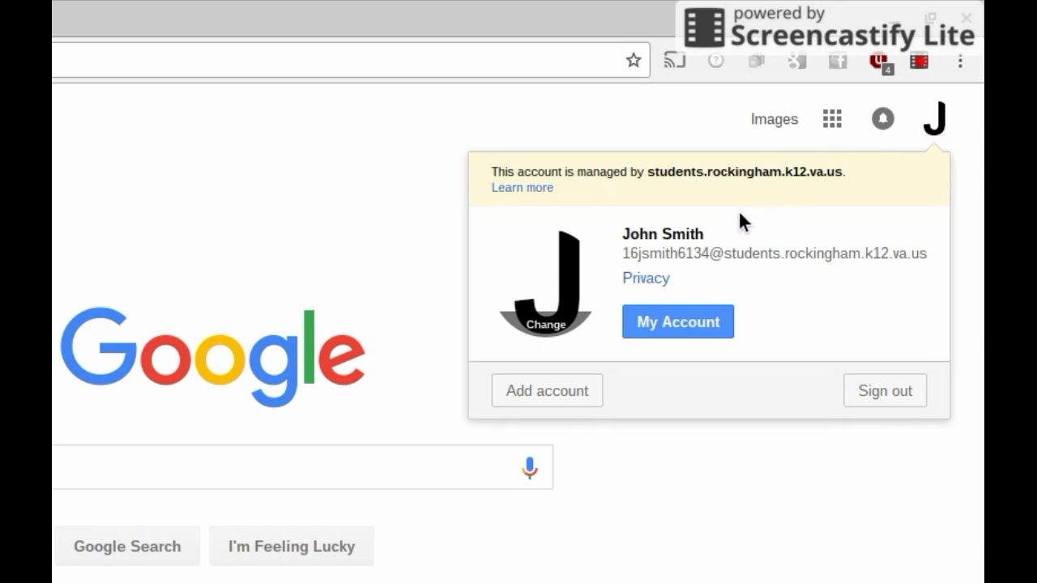
mouse_move(570, 283)
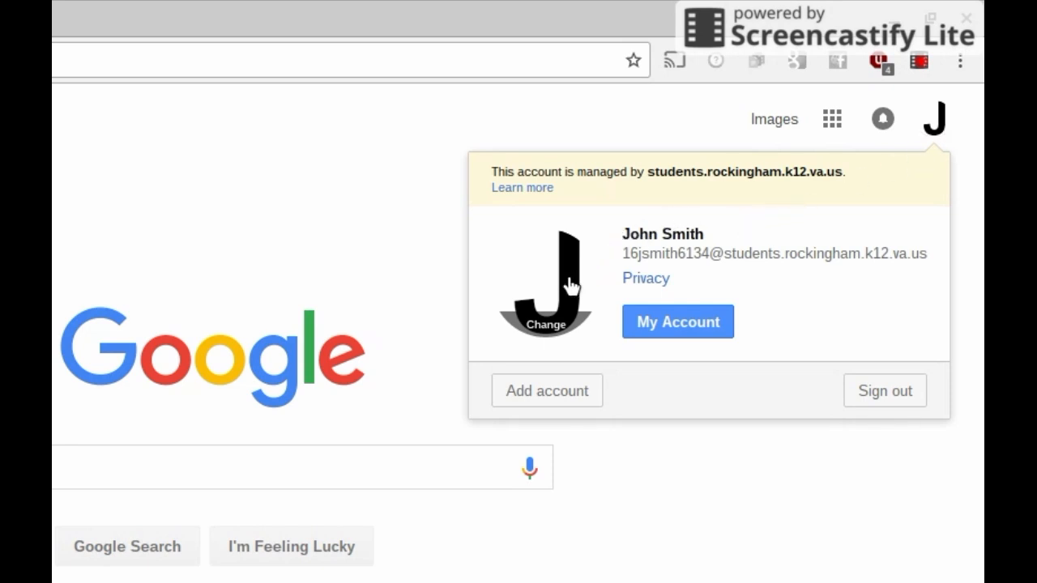
mouse_move(545, 343)
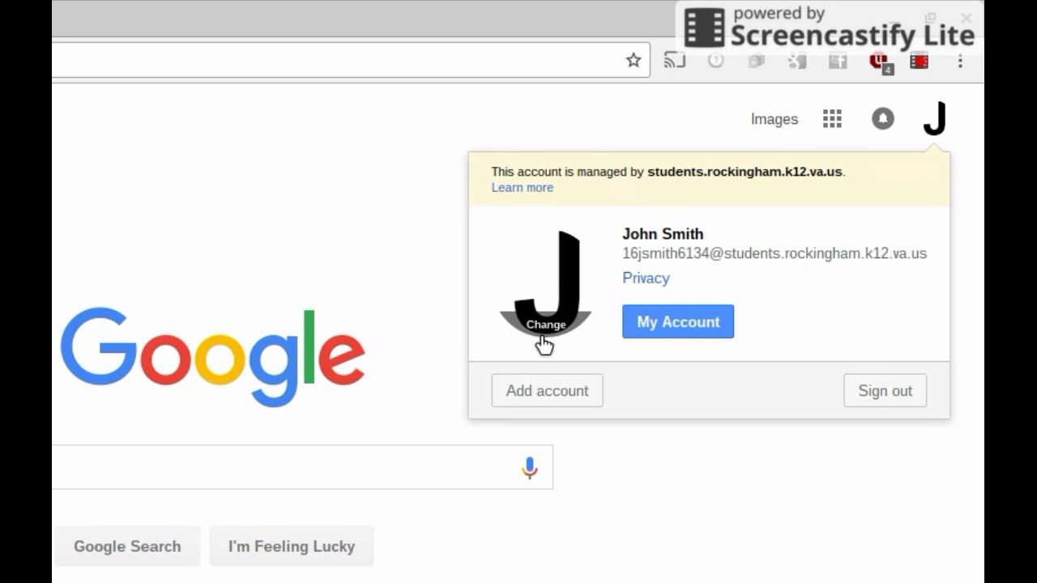
click(544, 324)
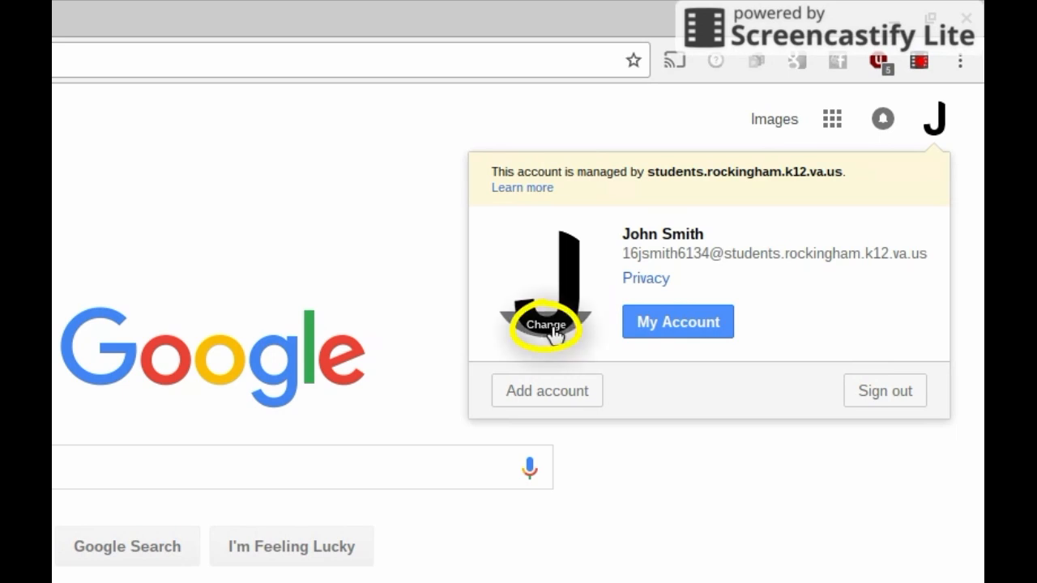
In the Select profile photo dialog, choose to select a photo from the computer
click(544, 324)
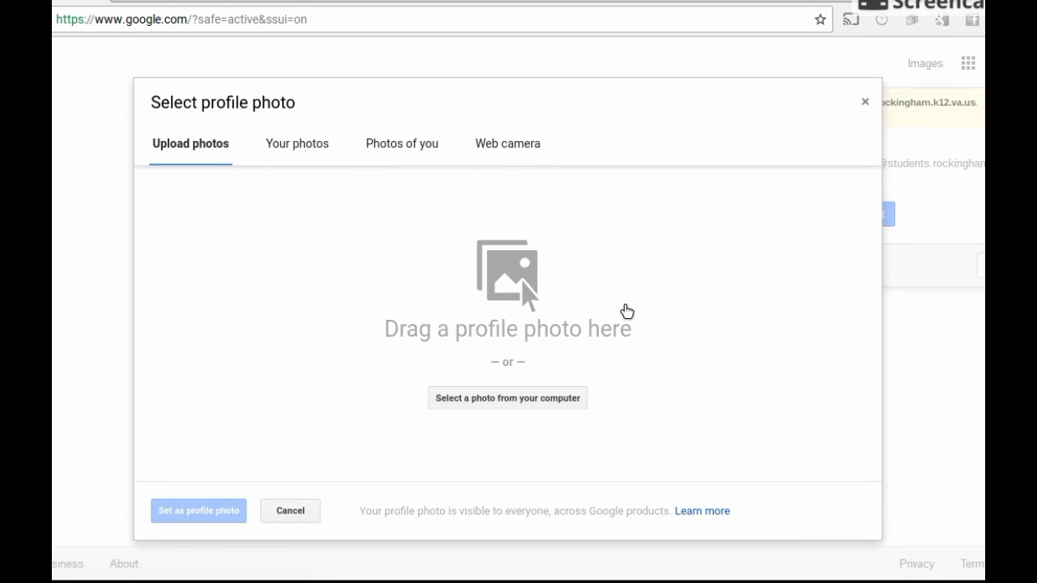
mouse_move(513, 394)
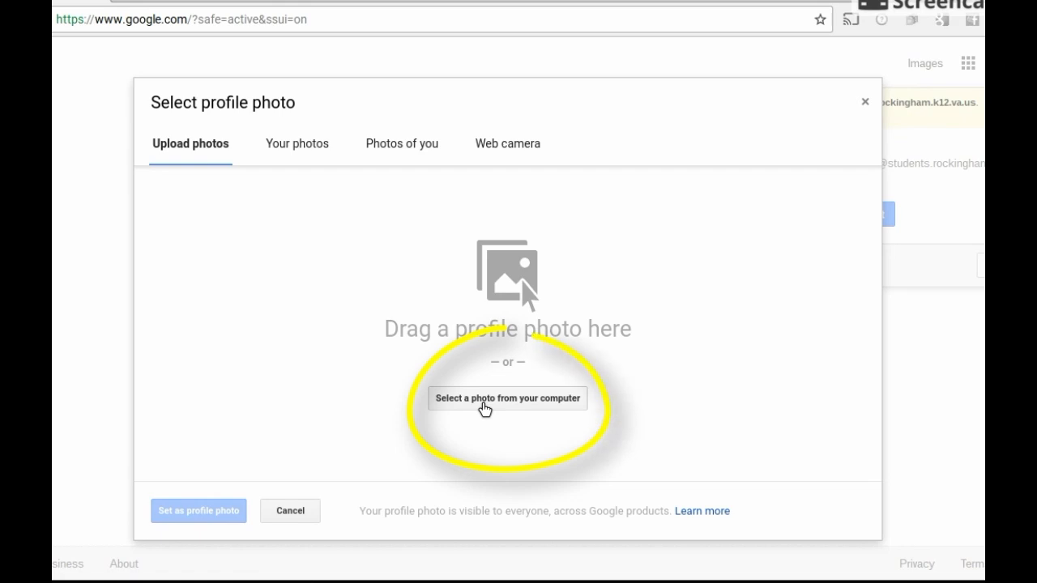
click(507, 399)
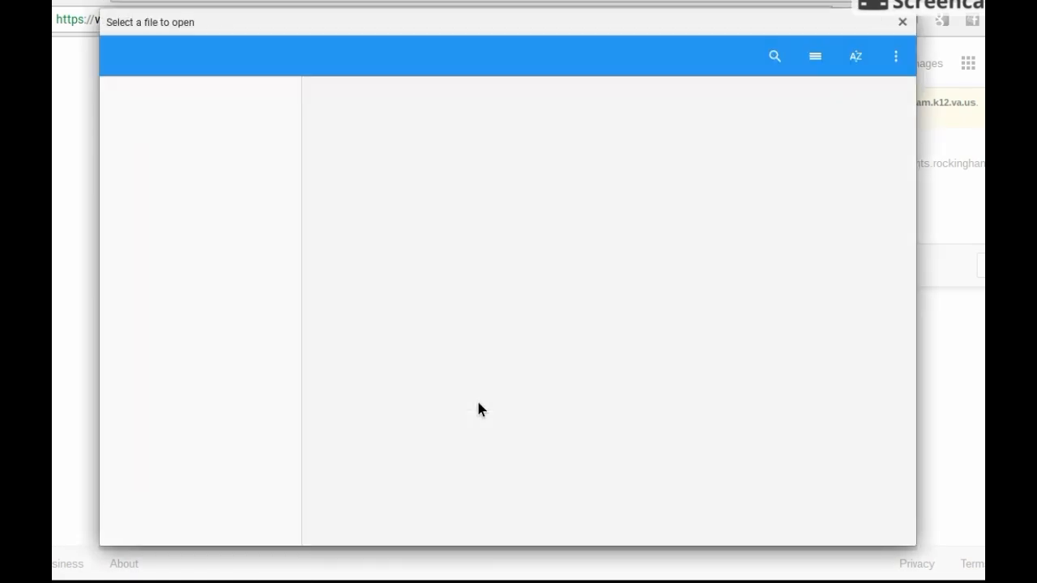
Choose autumn.jpg from the Downloads folder as the photo to upload
click(172, 269)
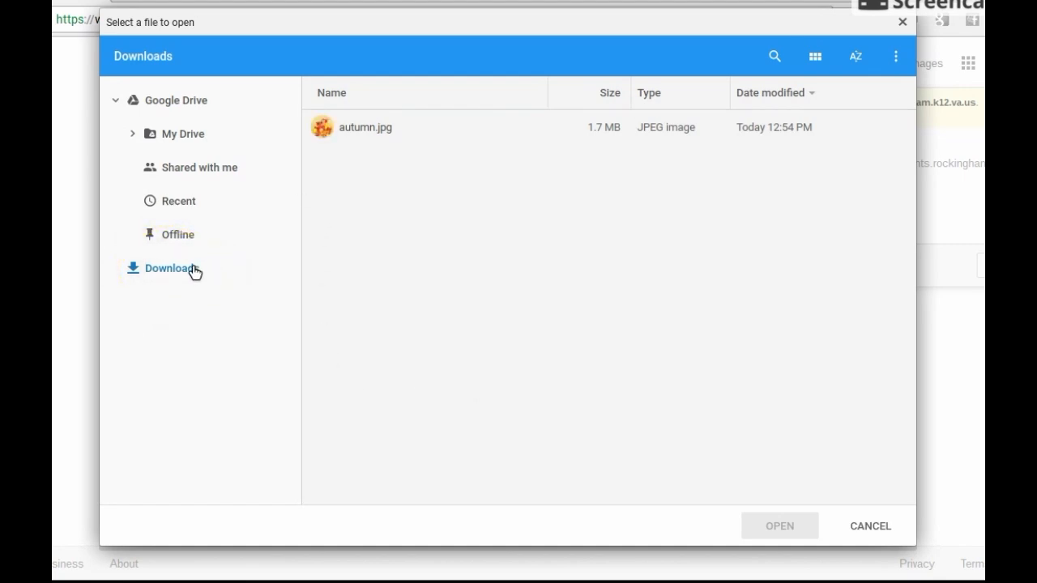
click(366, 126)
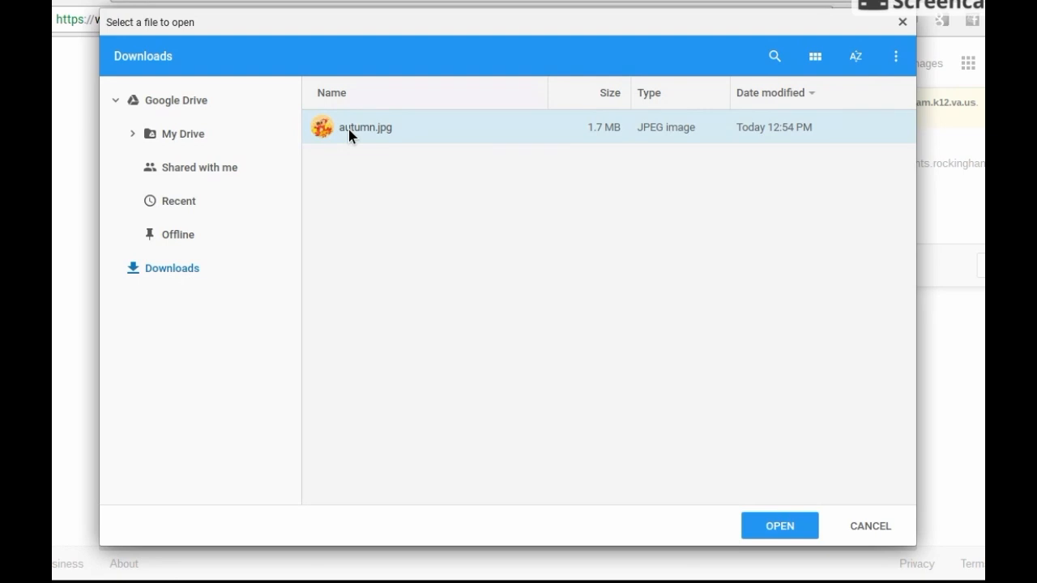
mouse_move(779, 525)
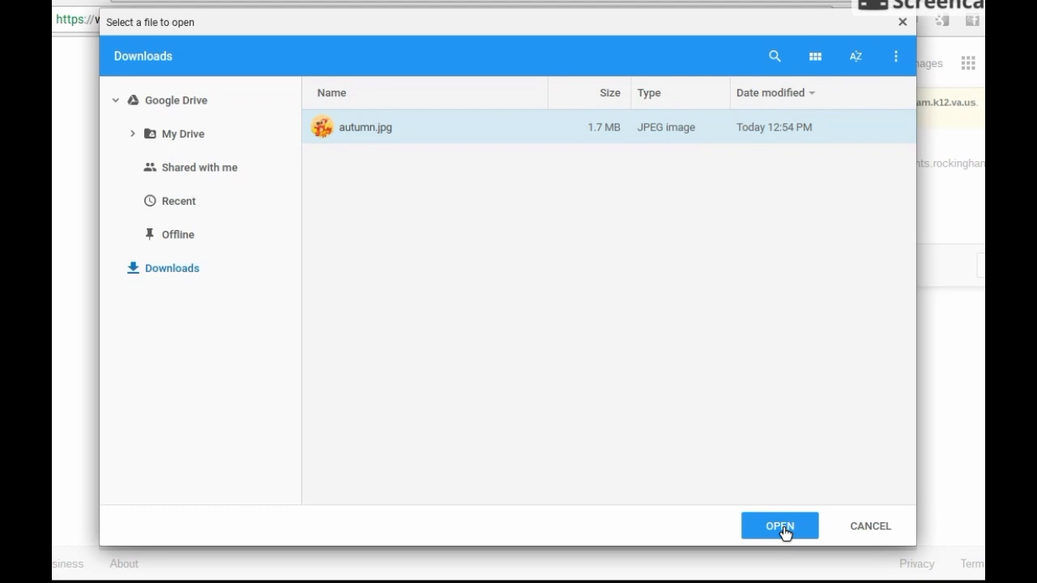
click(777, 525)
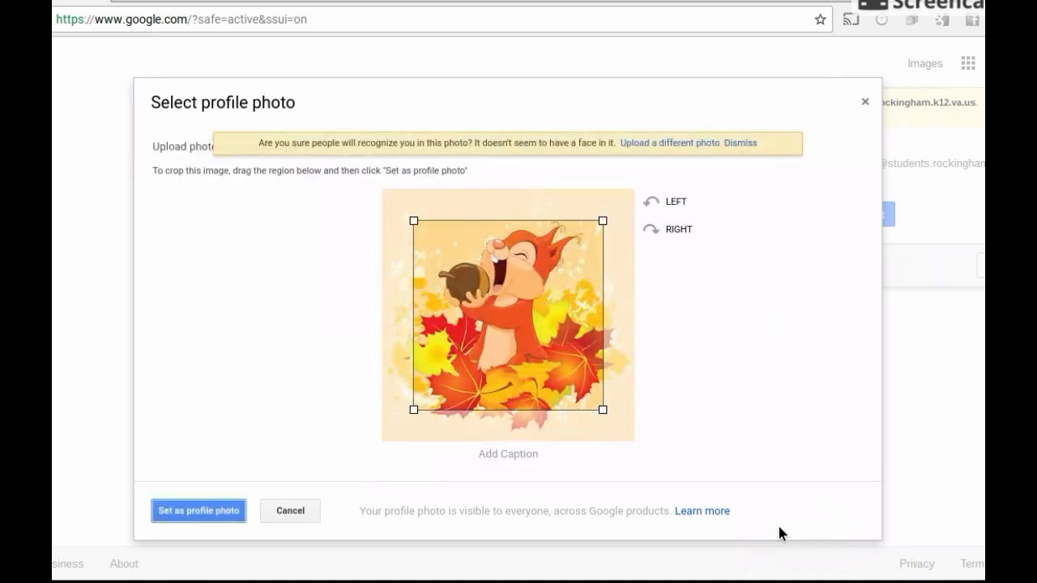
mouse_move(564, 360)
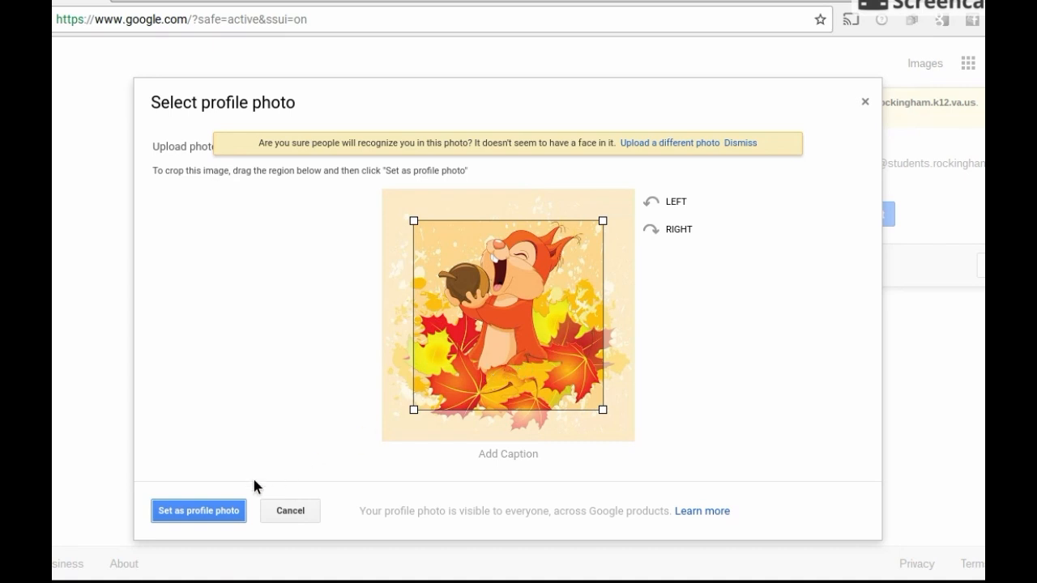
Set the autumn image as the profile photo and reload the Google page
click(198, 510)
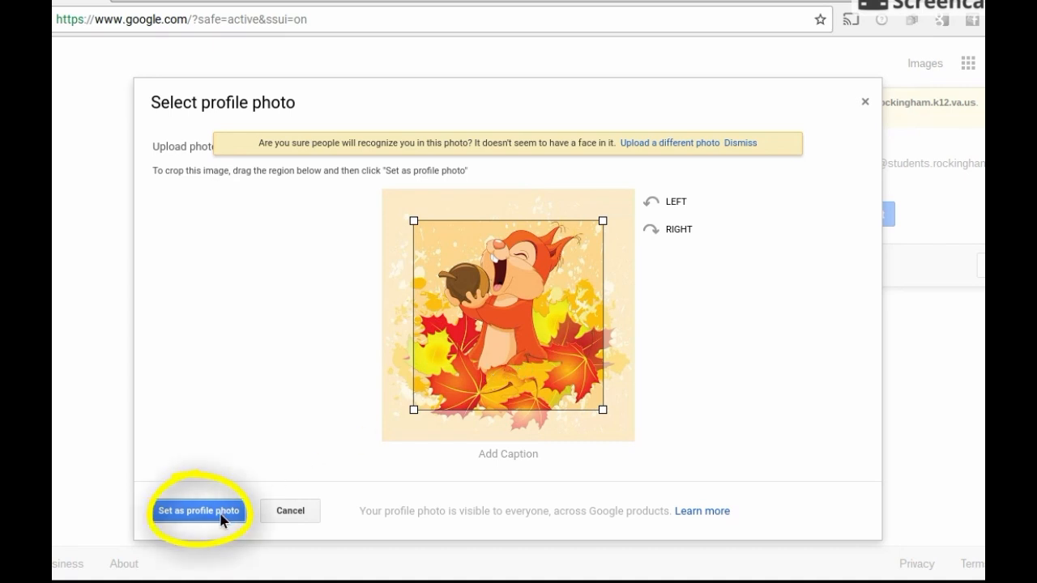
click(197, 510)
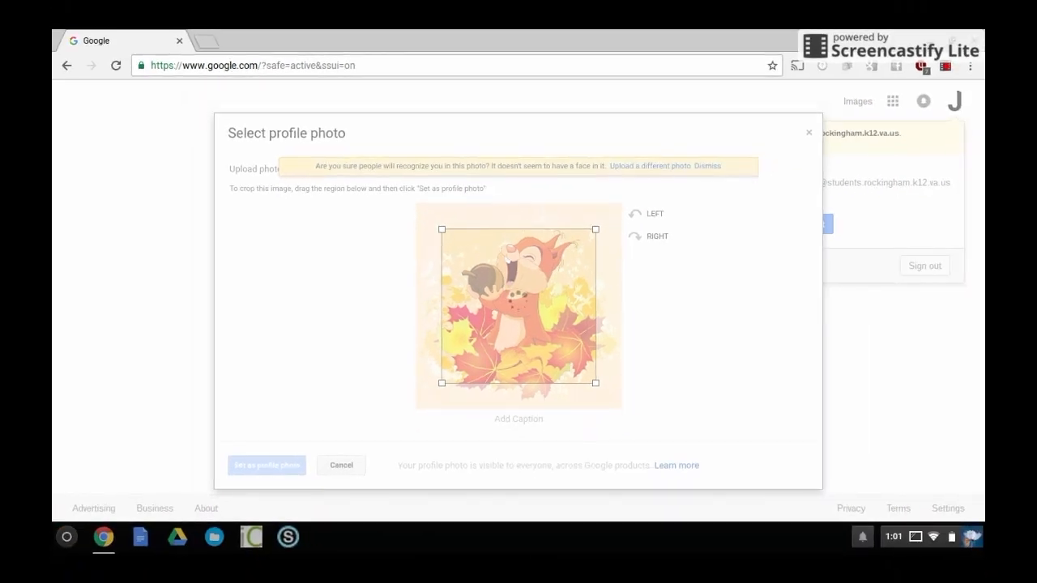
click(341, 464)
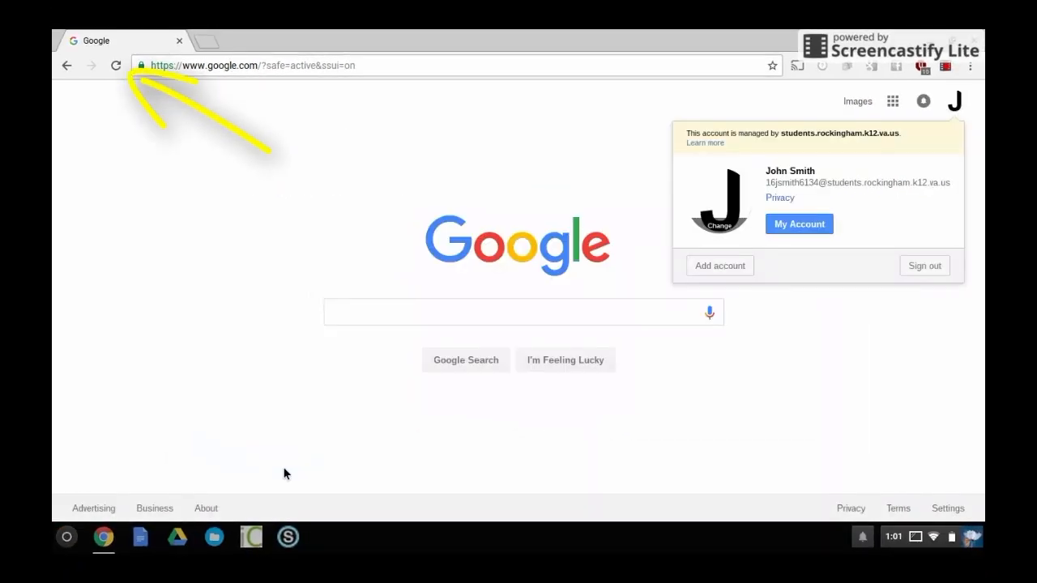